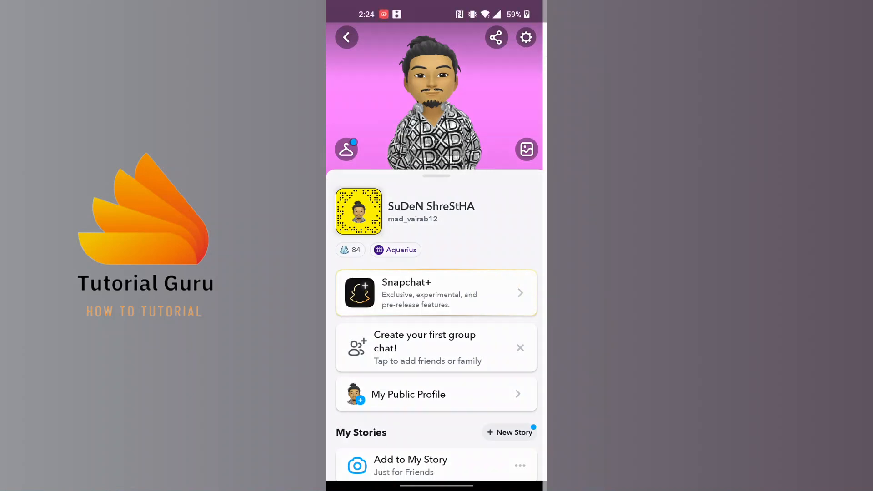
- Open Snapchat Settings from the gear icon on the profile screen
left_click(526, 38)
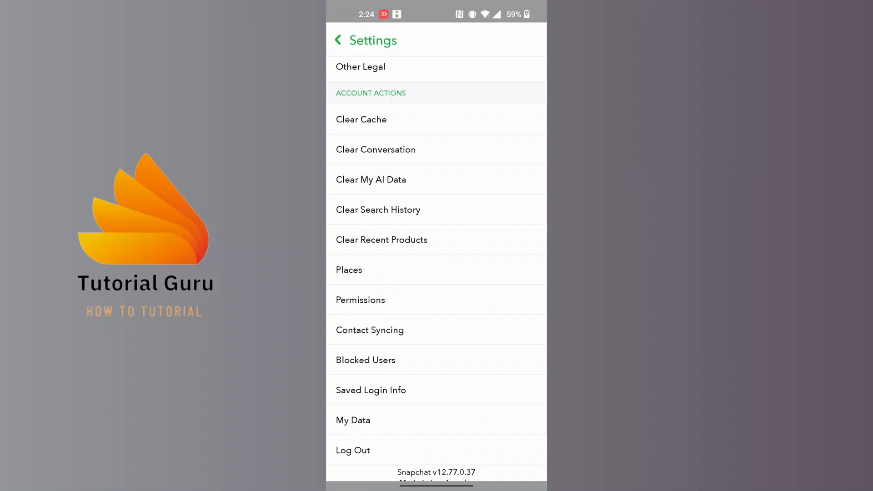
- Use Clear Cache under Account Actions and confirm with Continue, keeping Memories intact
scroll("down", 3)
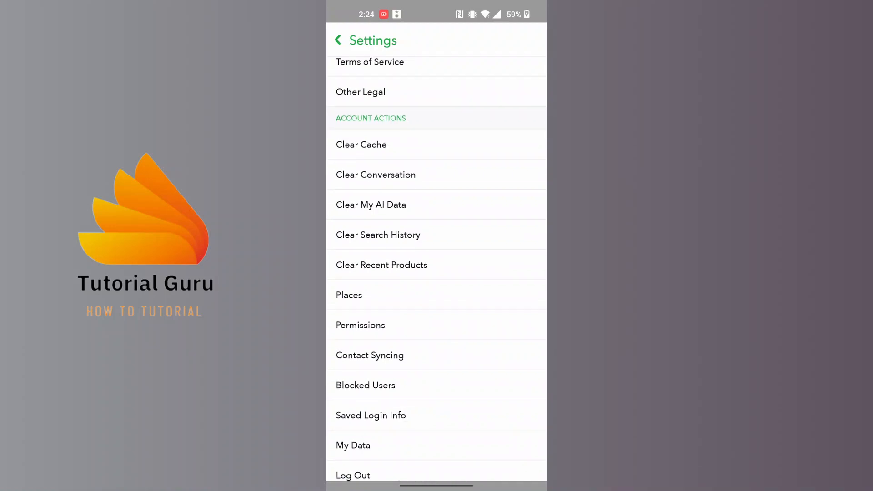
left_click(361, 145)
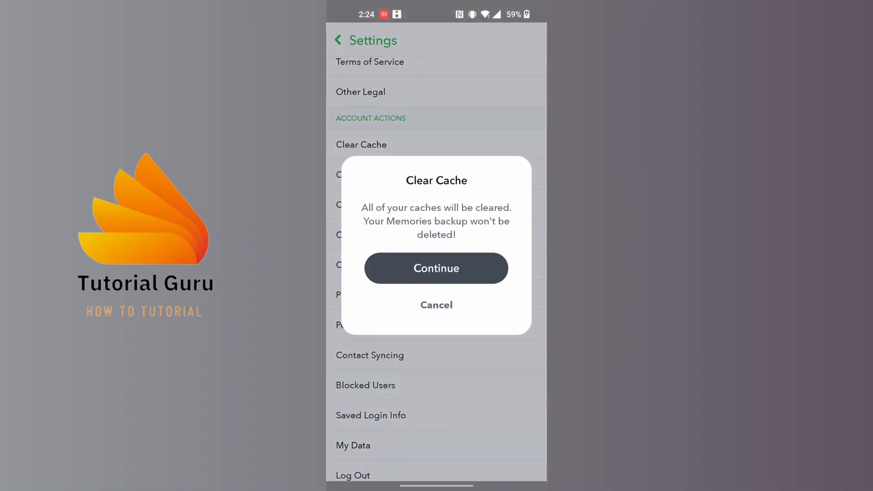
left_click(436, 267)
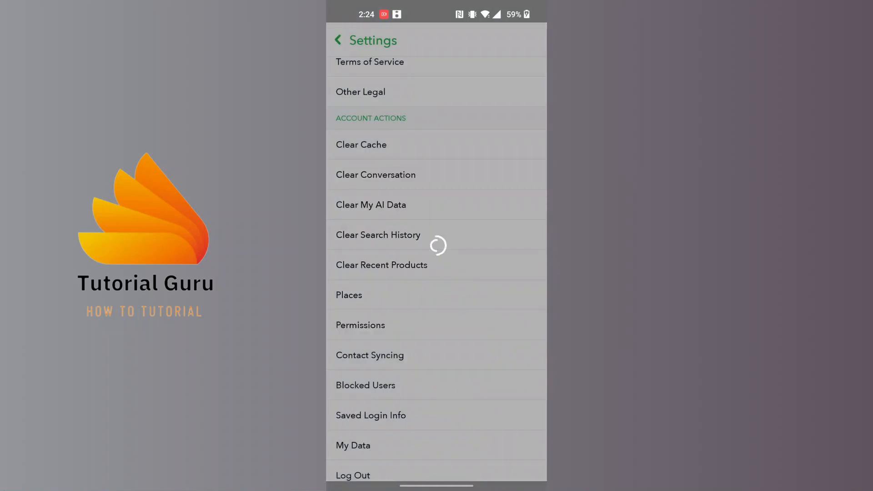
left_click(361, 144)
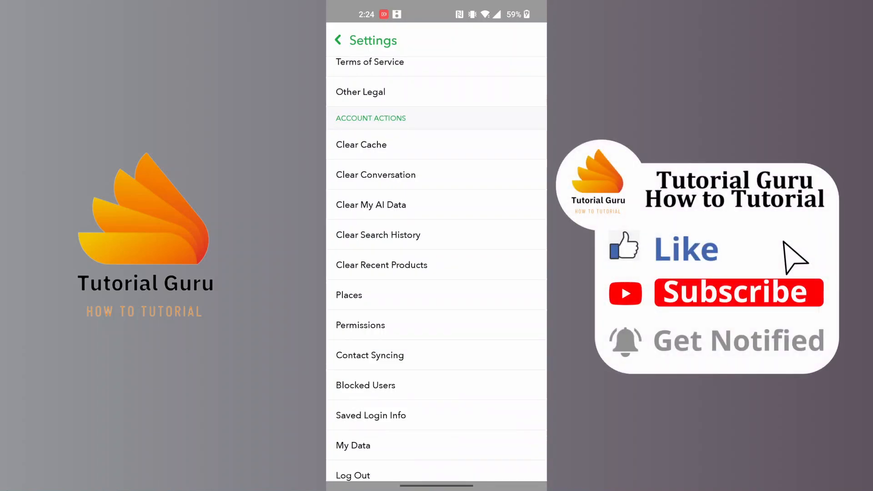
mouse_move(635, 256)
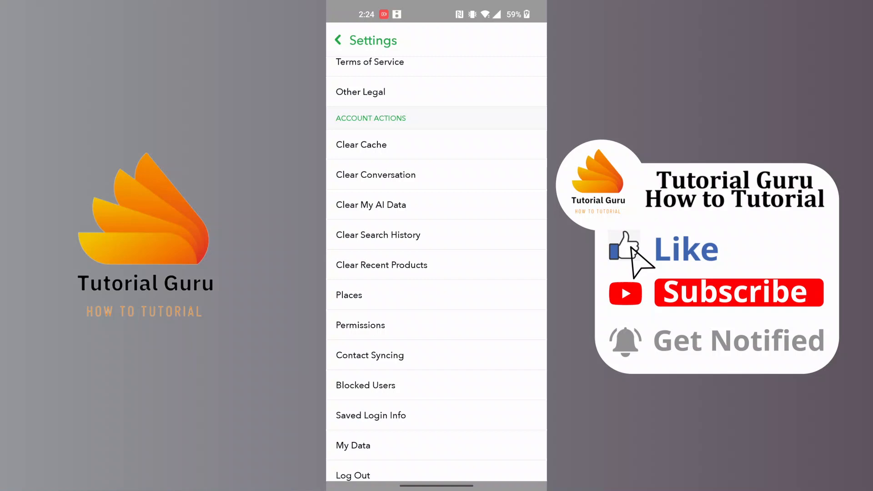
mouse_move(632, 354)
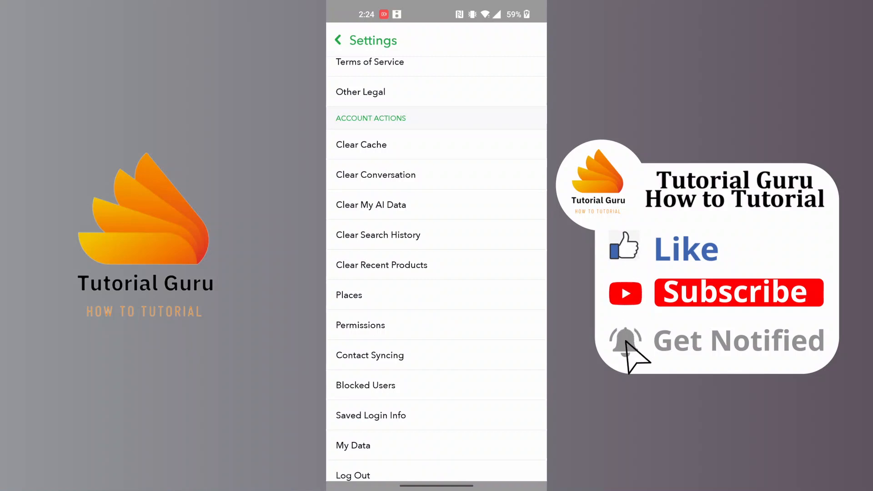